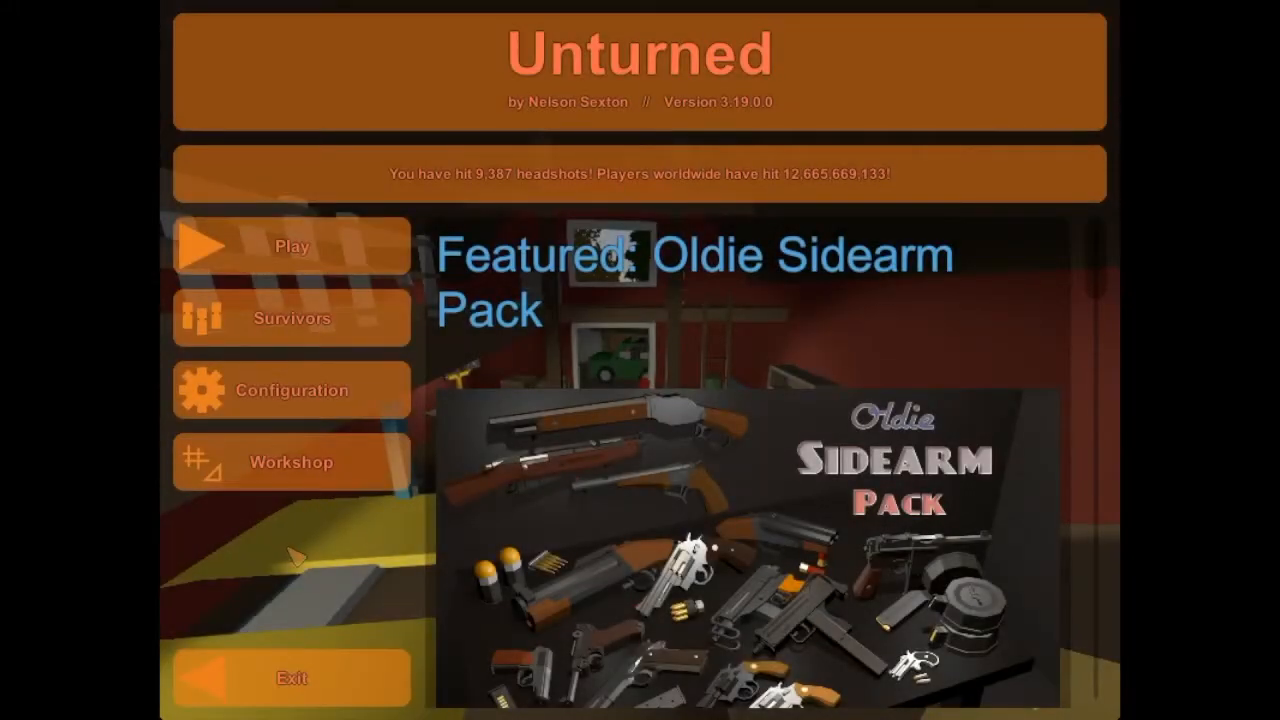
- Reach the server browser via Play > Servers and view the Gold server list
left_click(292, 246)
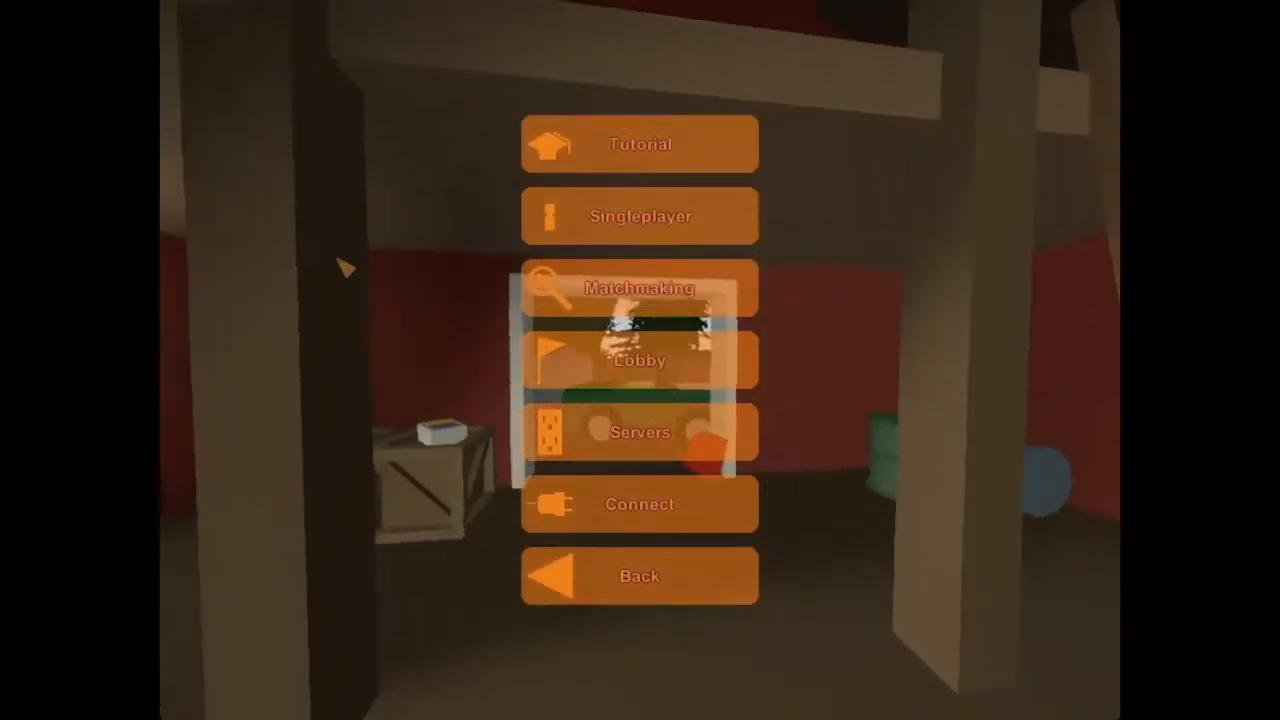
left_click(638, 432)
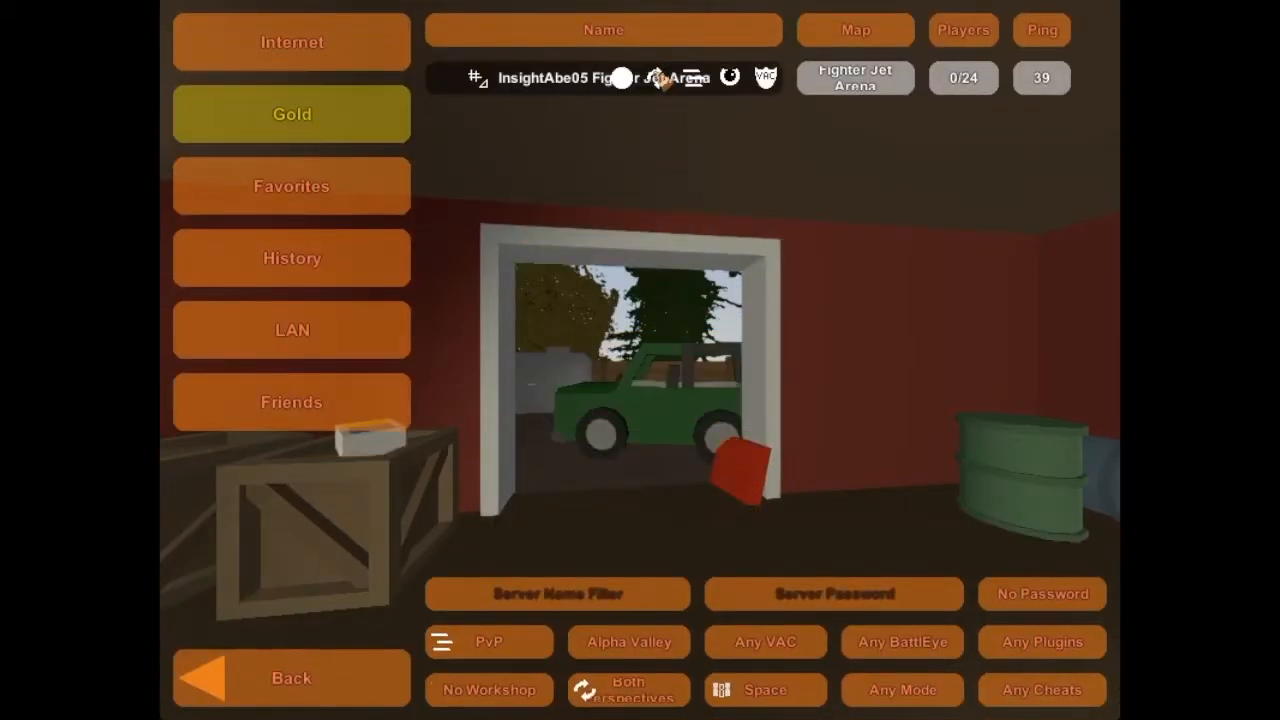
left_click(604, 78)
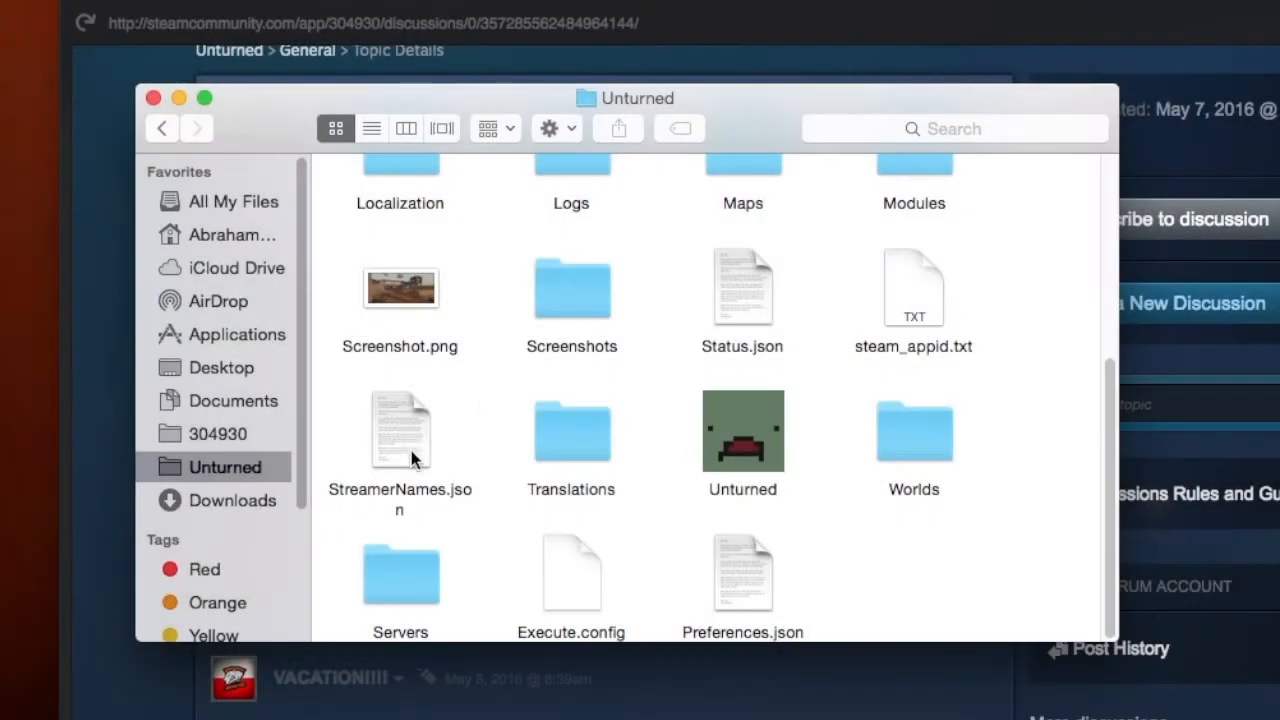
- Navigate into Servers and then the InsightAbe05 Fun Server folder
double_click(400, 576)
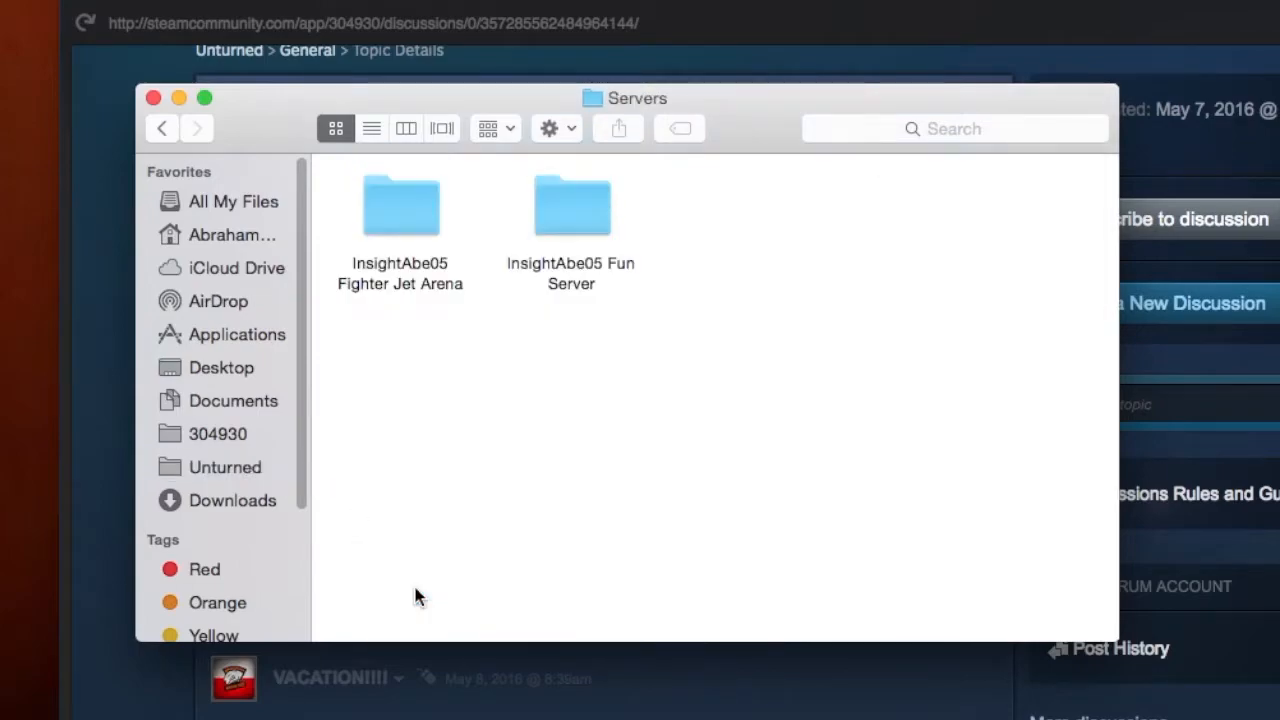
mouse_move(572, 216)
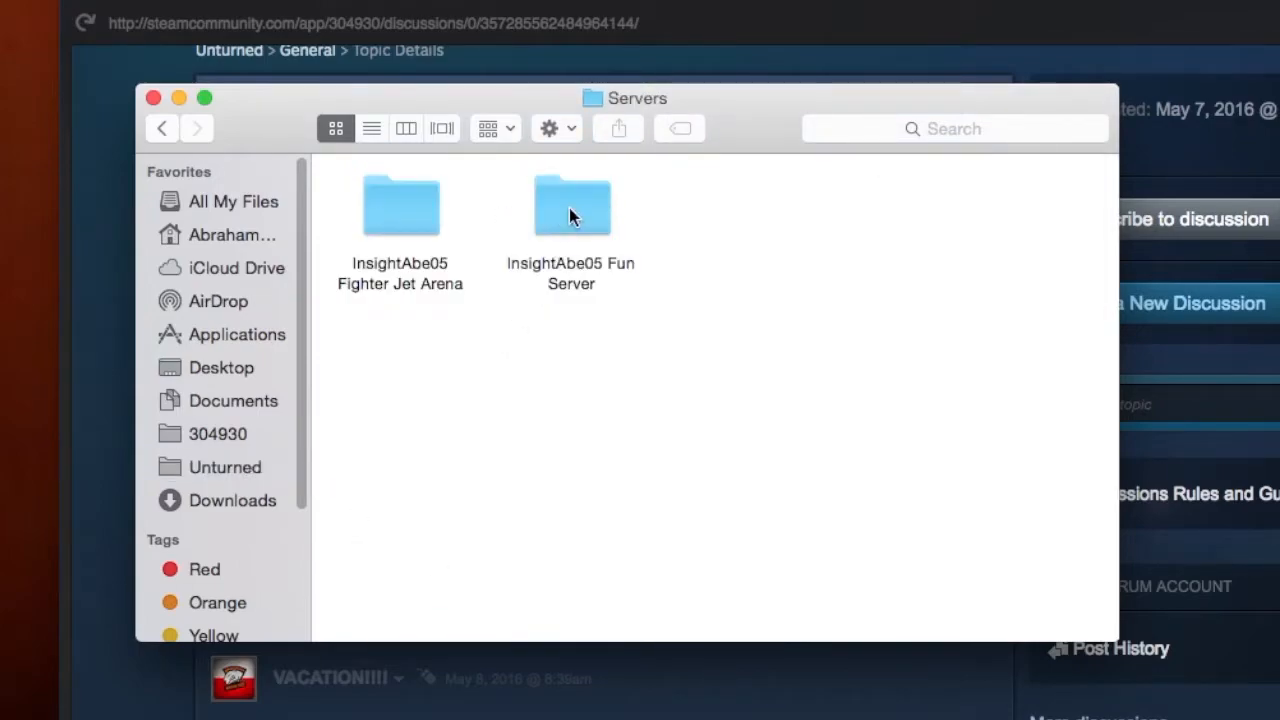
double_click(572, 204)
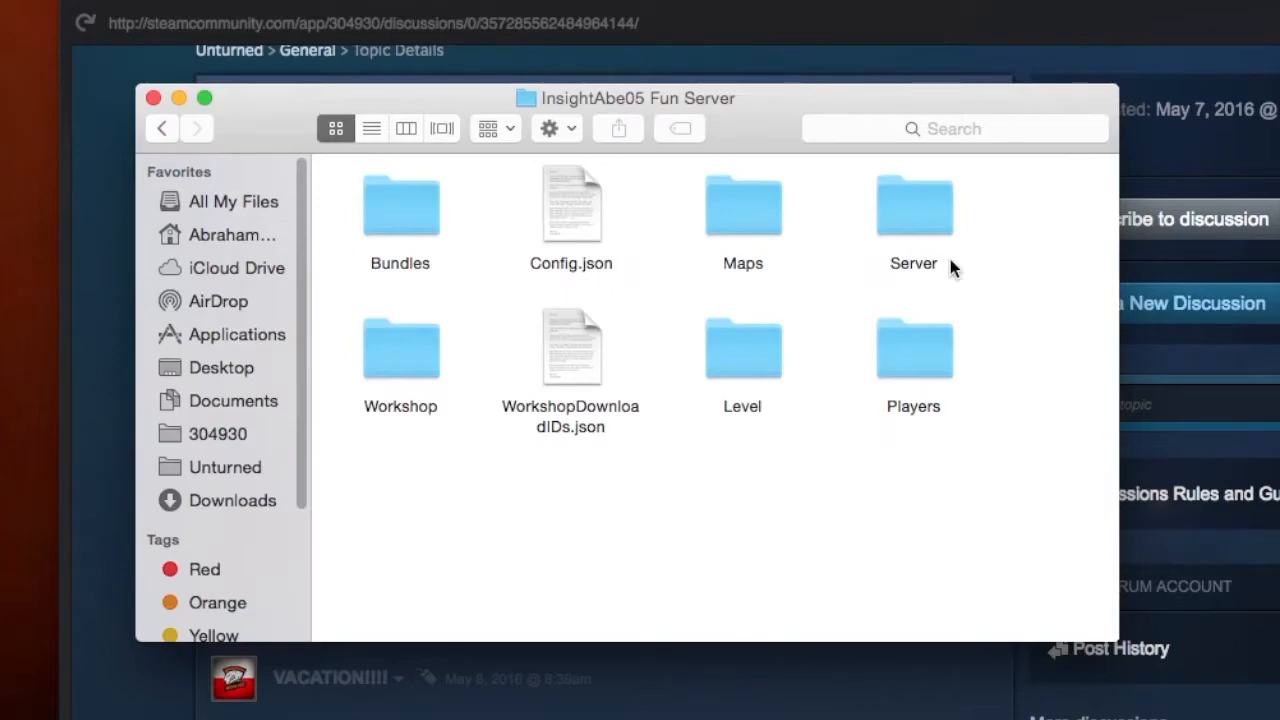
mouse_move(618, 222)
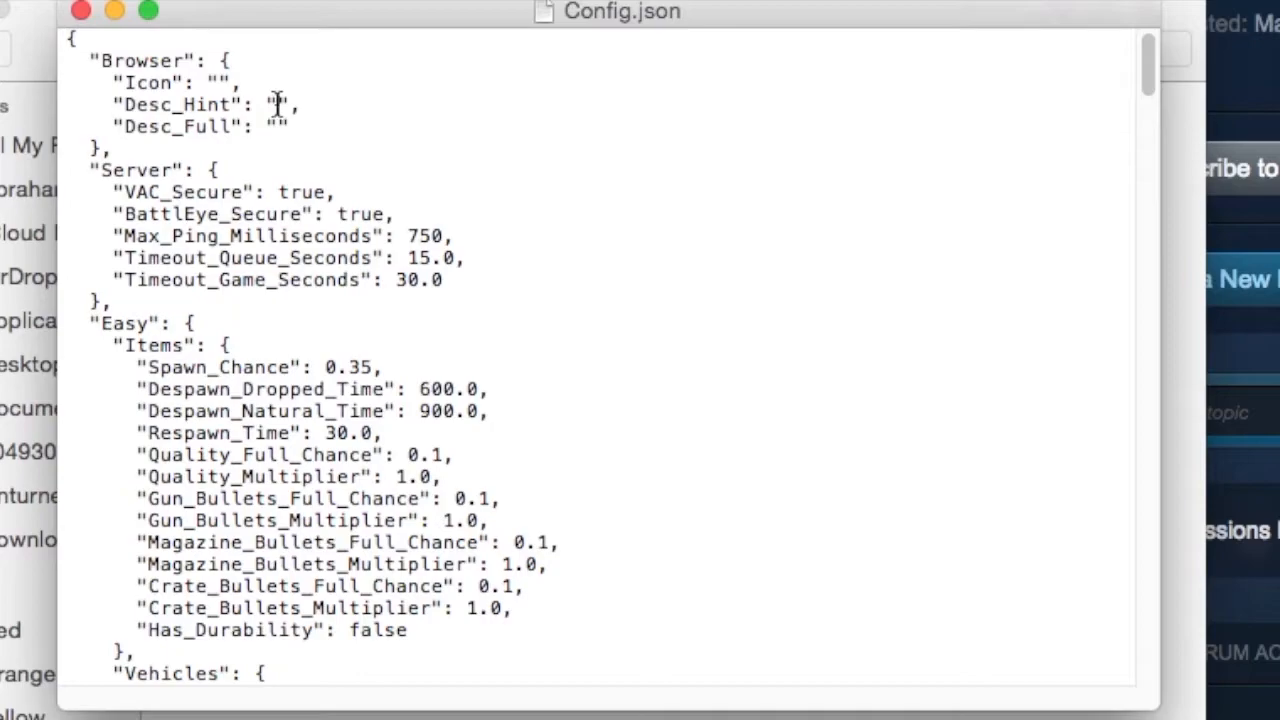
mouse_move(452, 186)
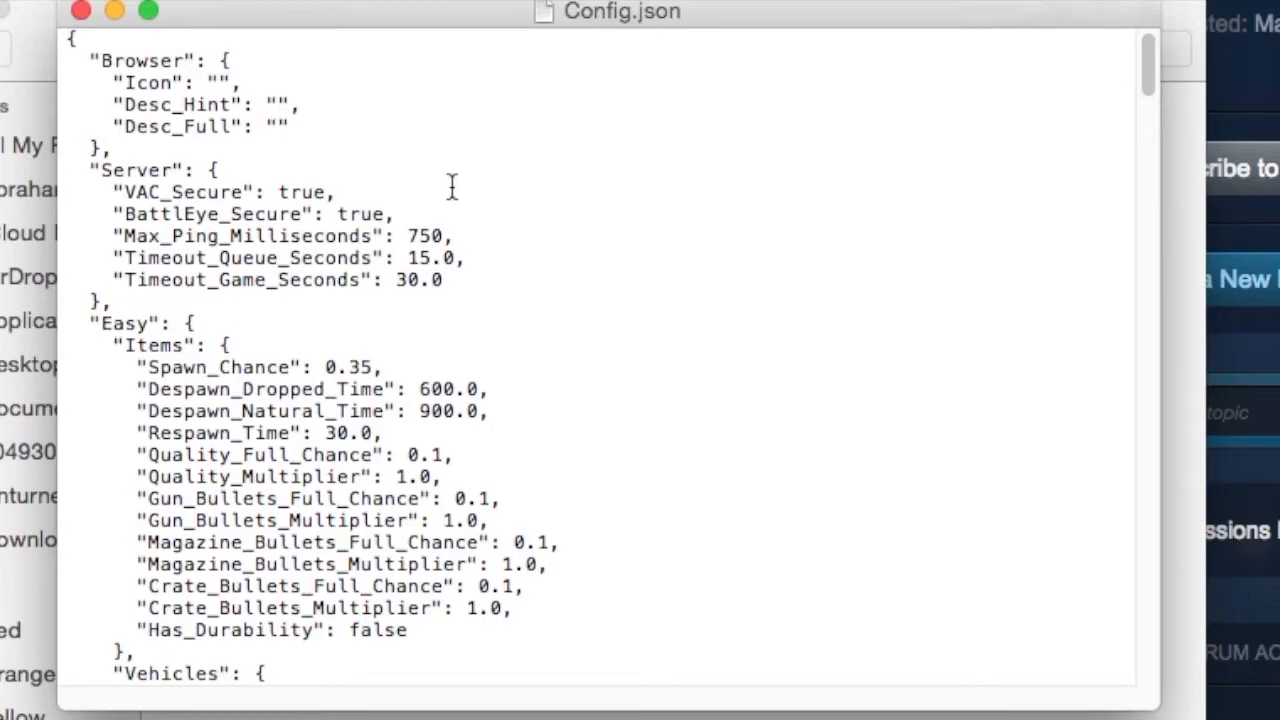
- Fill the Desc_Hint value with the text 'Have Fun!'
type("Ha")
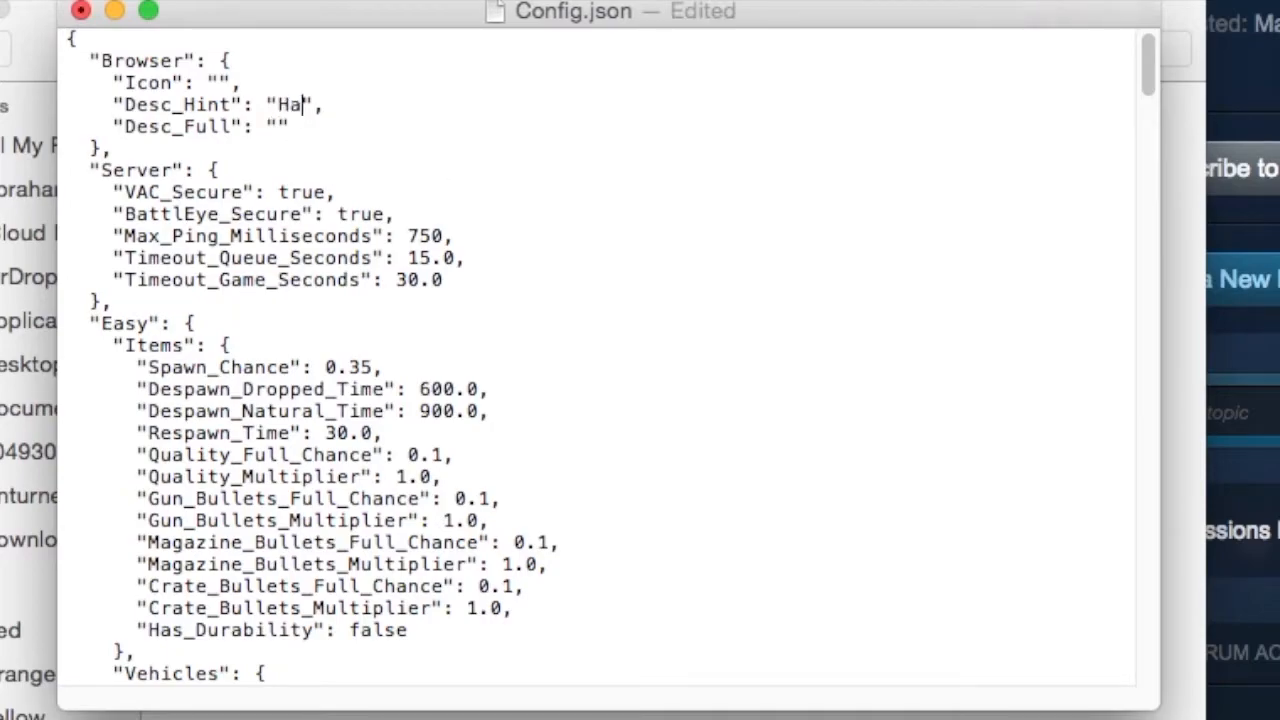
type("ve Fun")
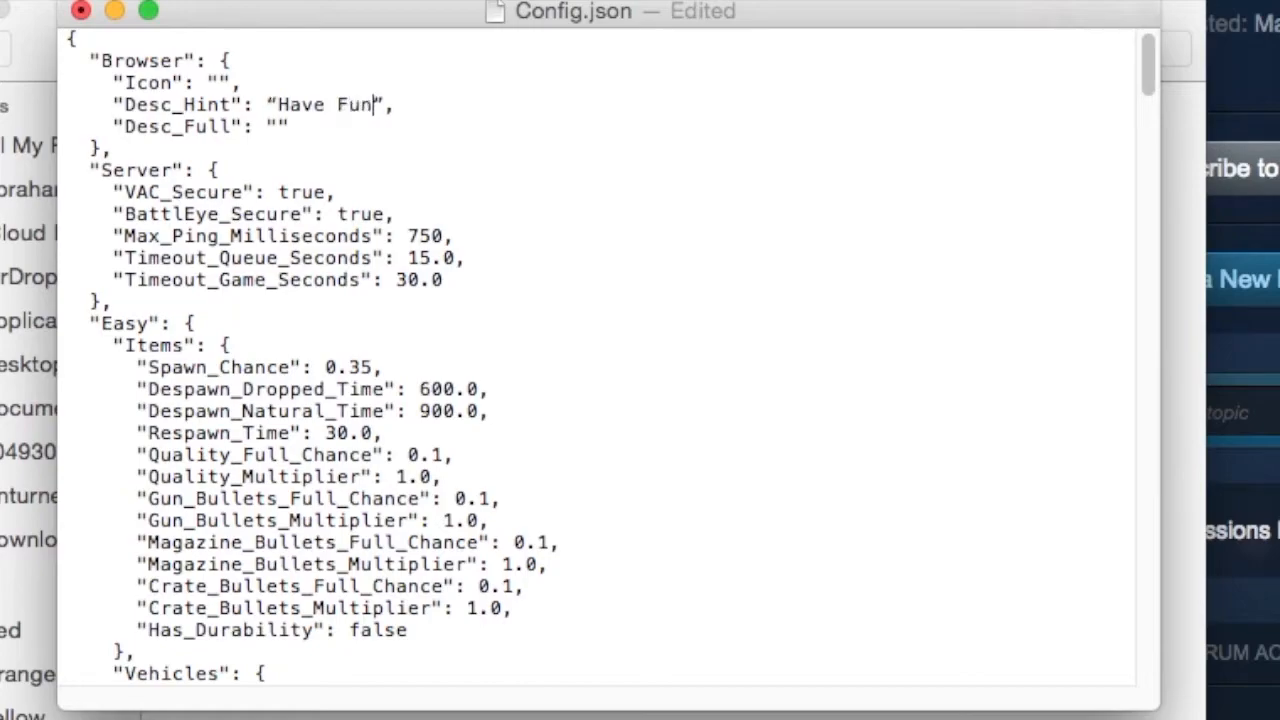
type("!")
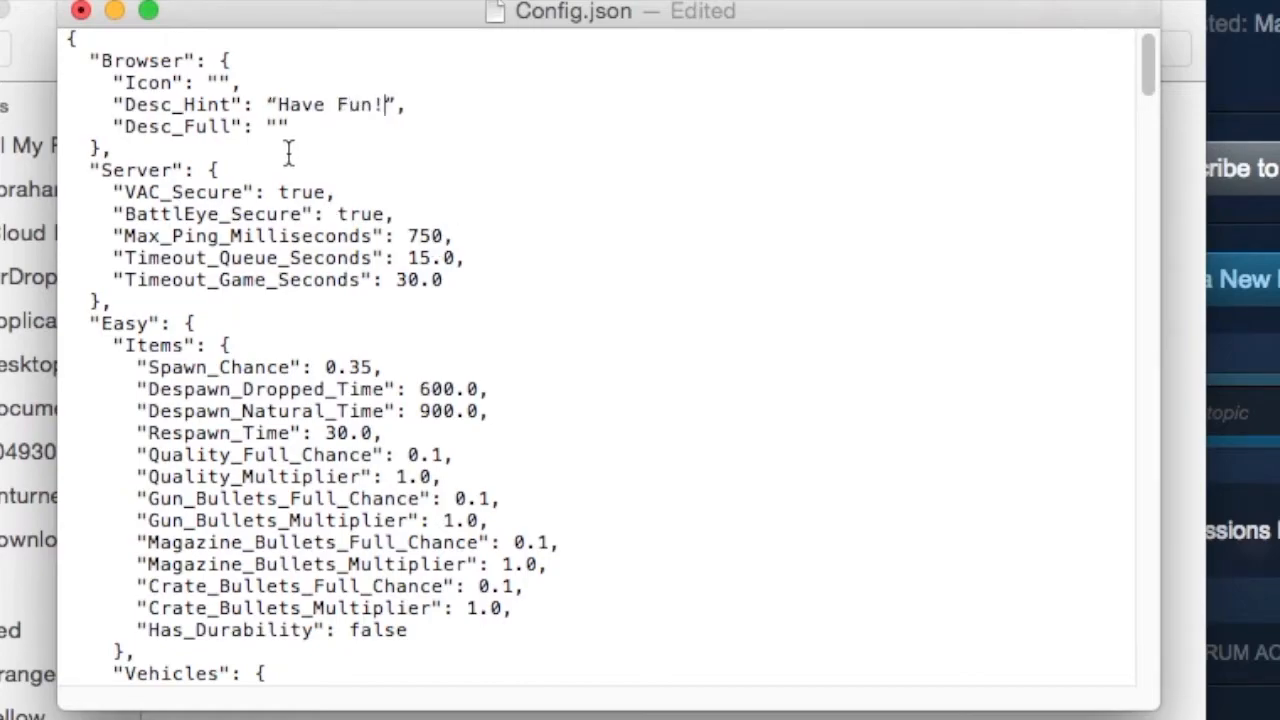
mouse_move(556, 140)
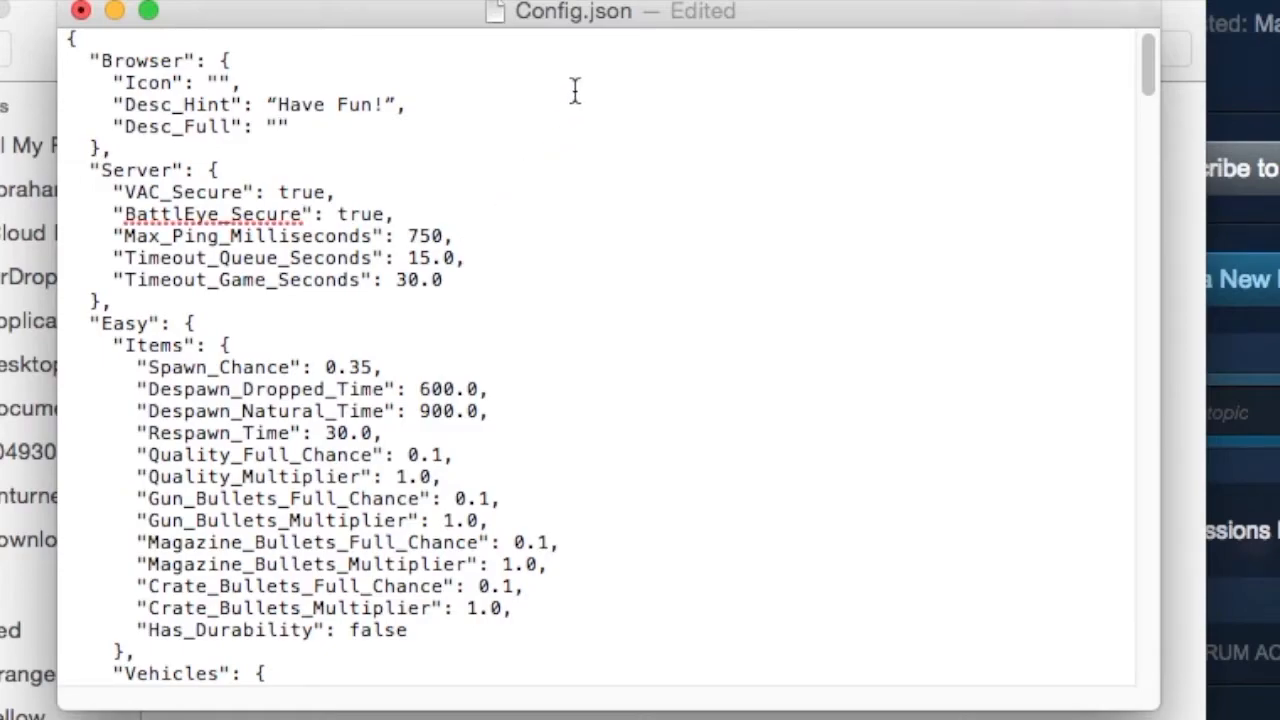
left_click(282, 126)
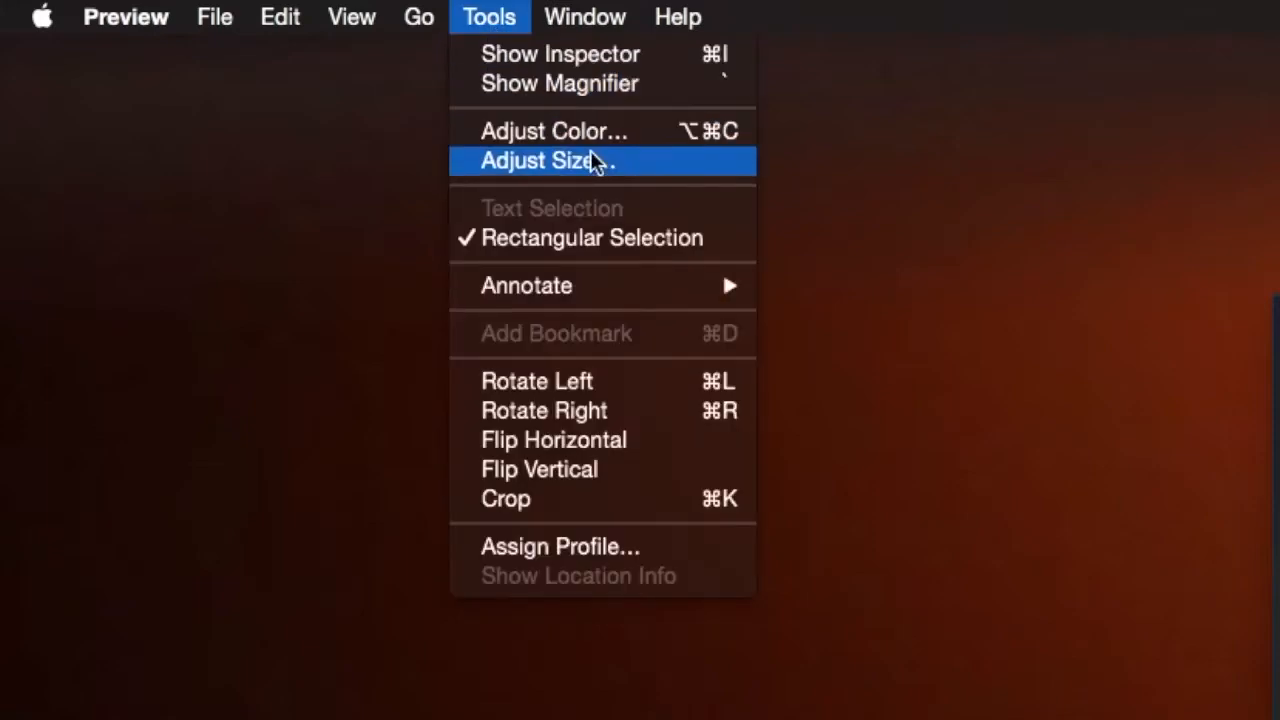
- Bring up Adjust Size and begin entering a 500-pixel width for the screenshot
left_click(544, 160)
type("500")
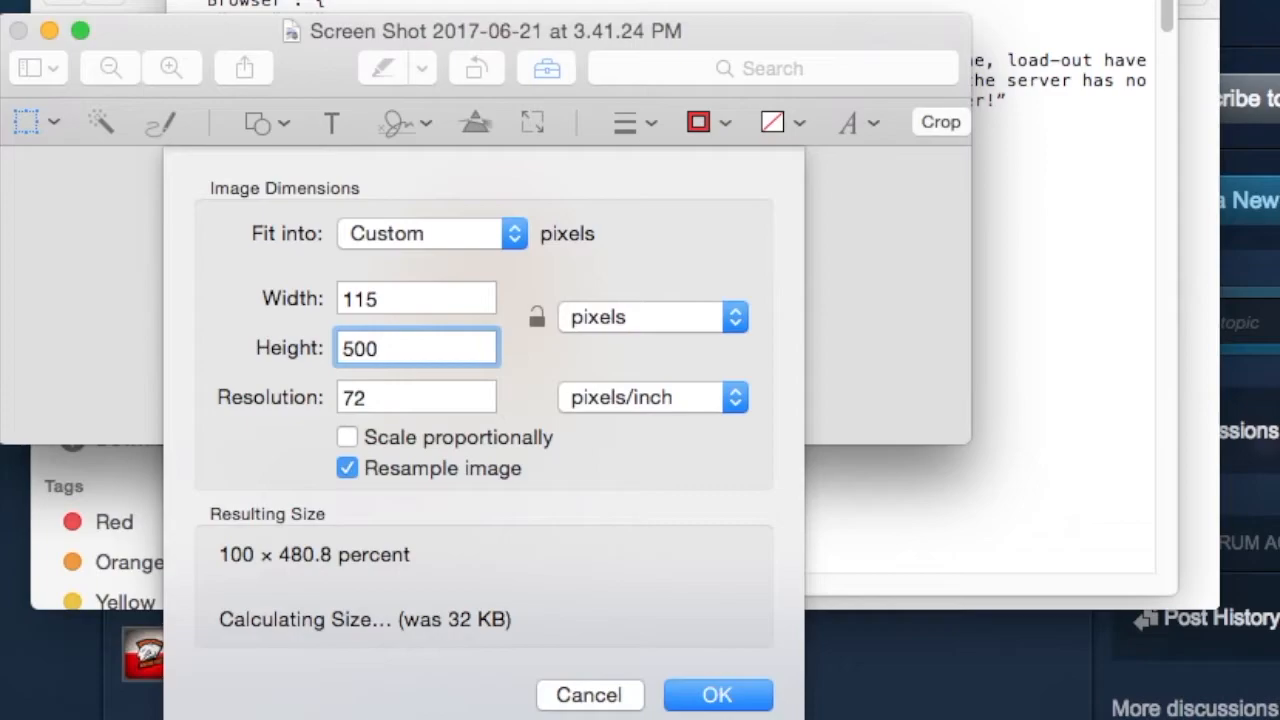
left_click(416, 296)
type("500")
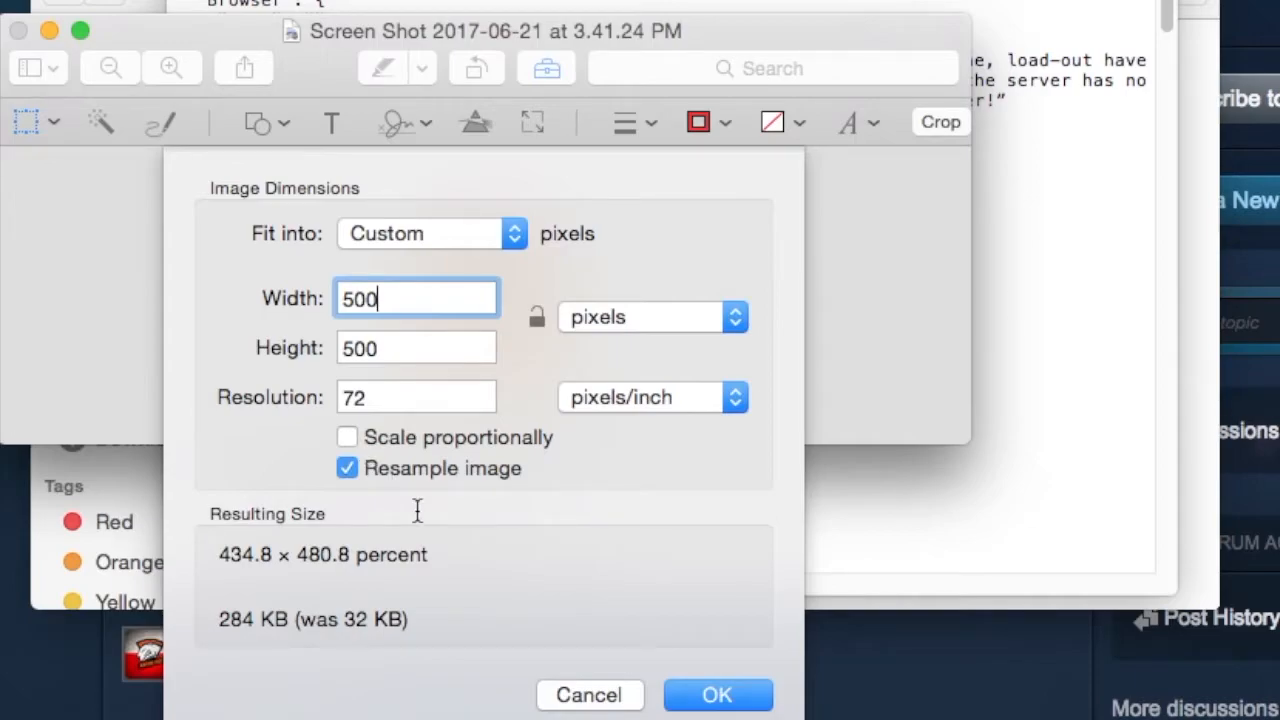
mouse_move(688, 650)
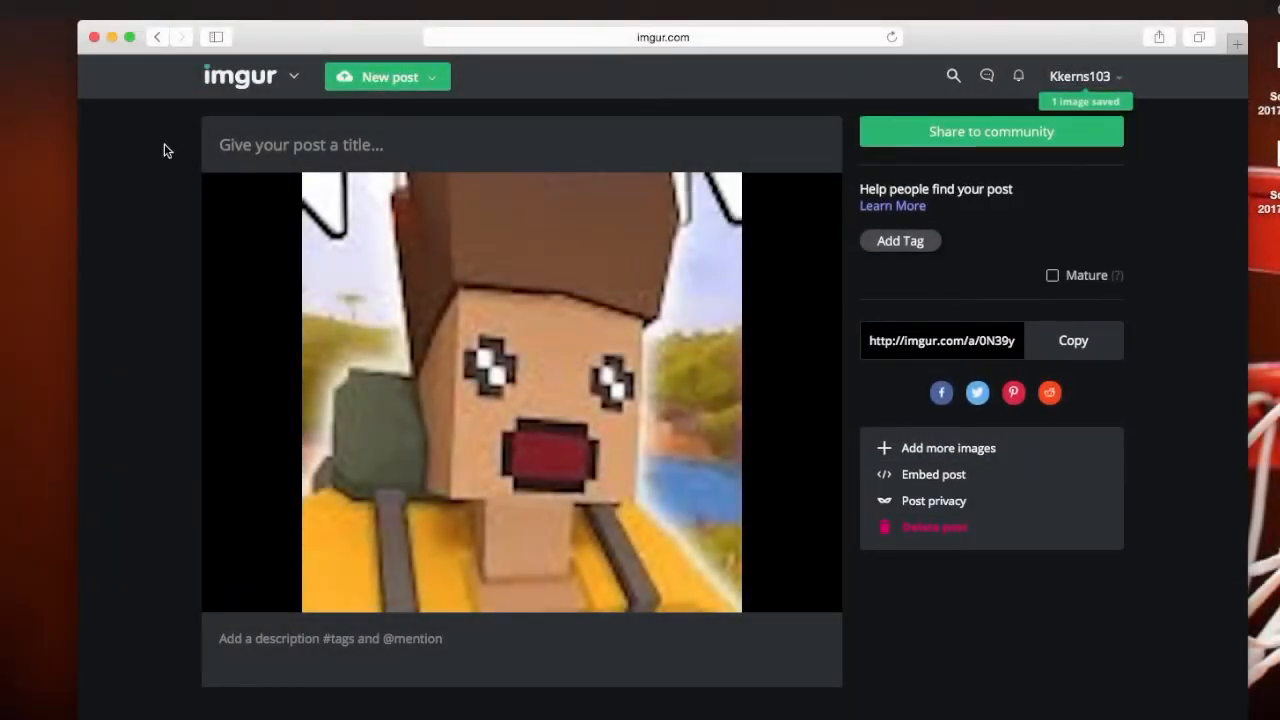
mouse_move(1092, 352)
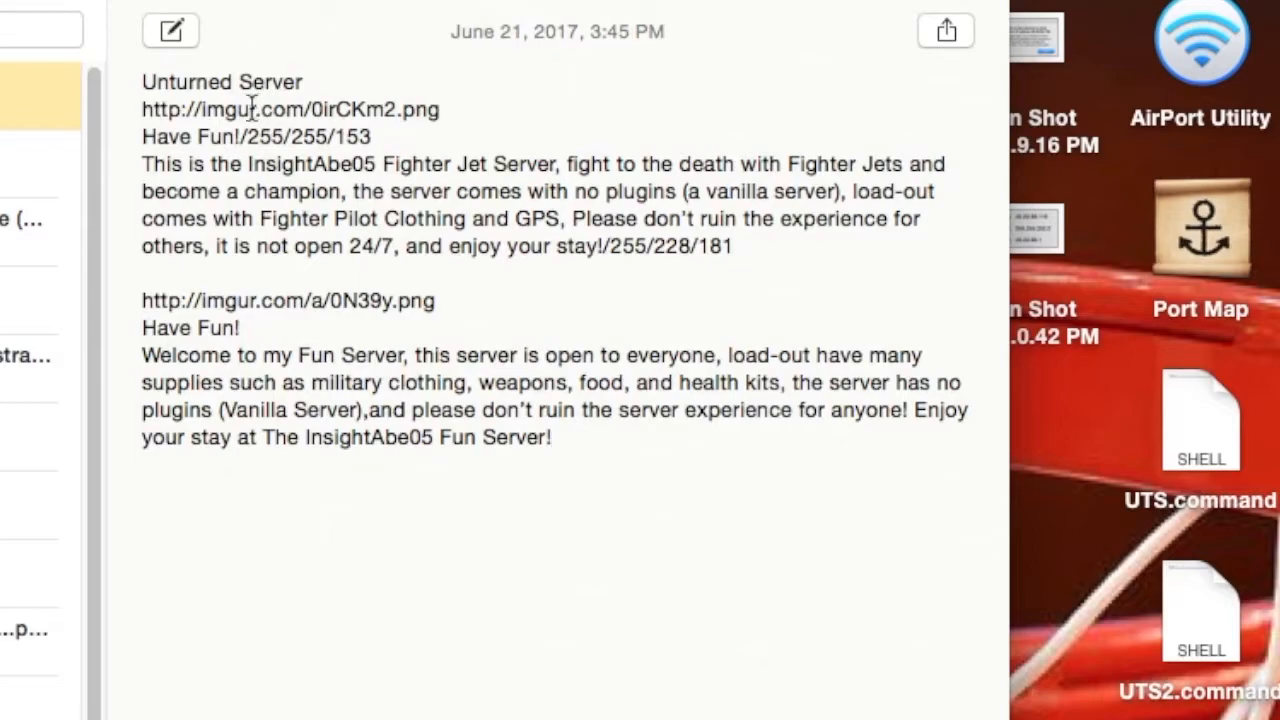
mouse_move(296, 356)
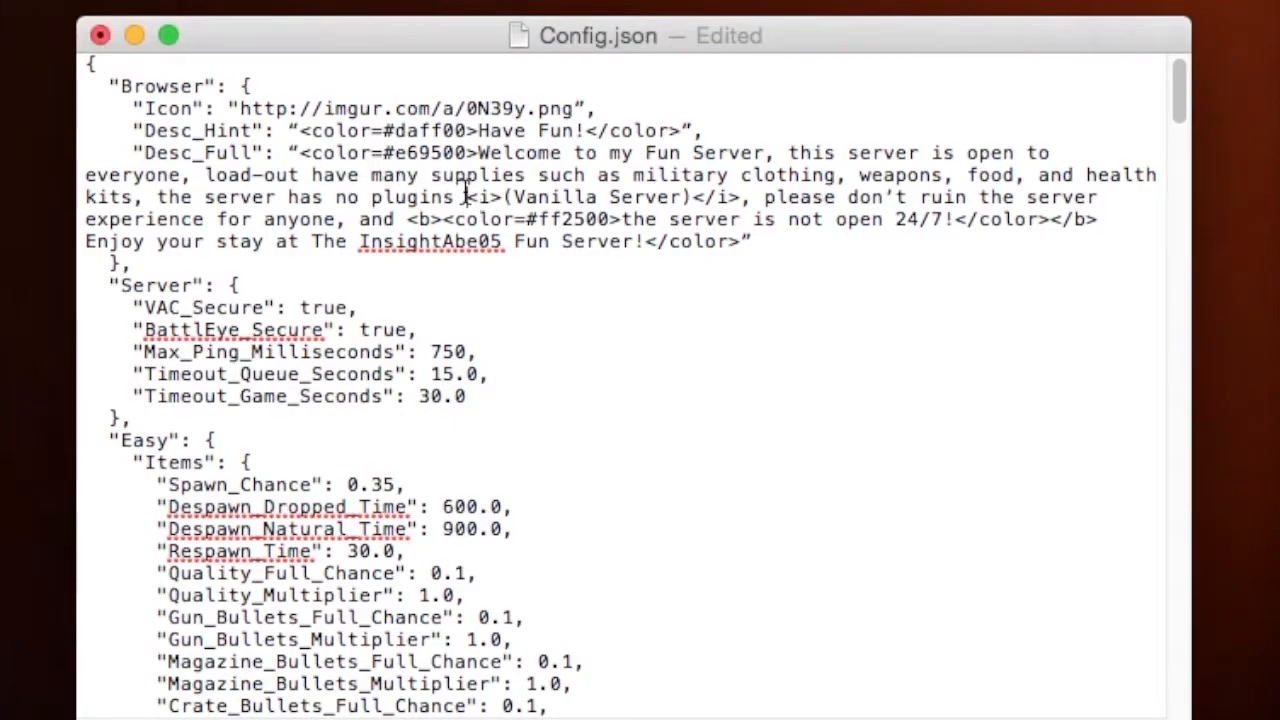
- Finish Config.json's icon link and coloured descriptions, then select Commands.dat in the Server folder
double_click(480, 196)
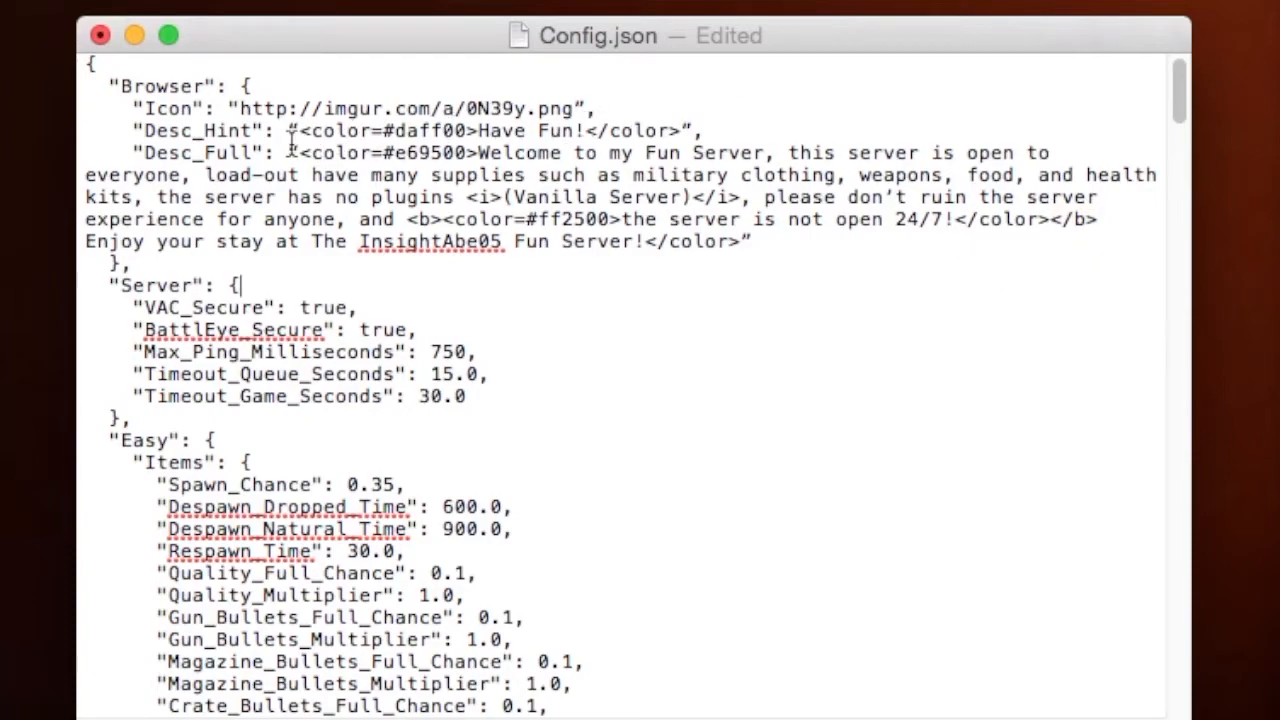
double_click(324, 132)
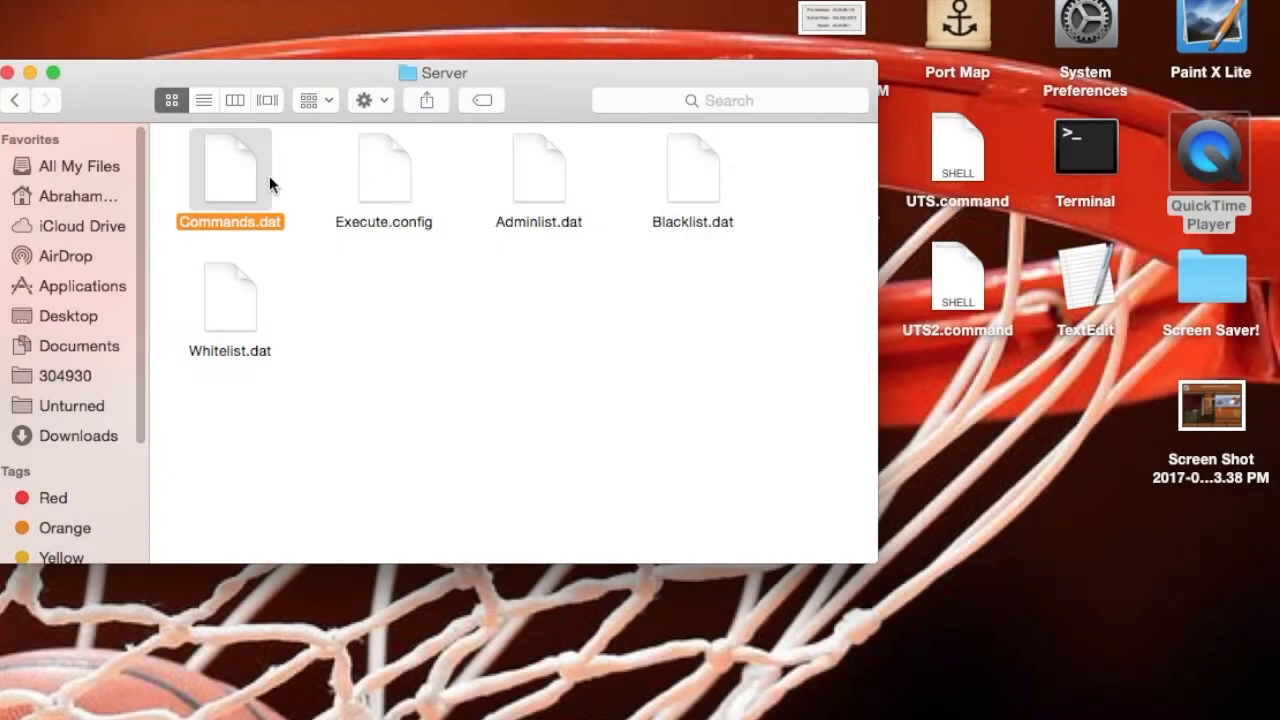
left_click_drag(230, 170, 1036, 320)
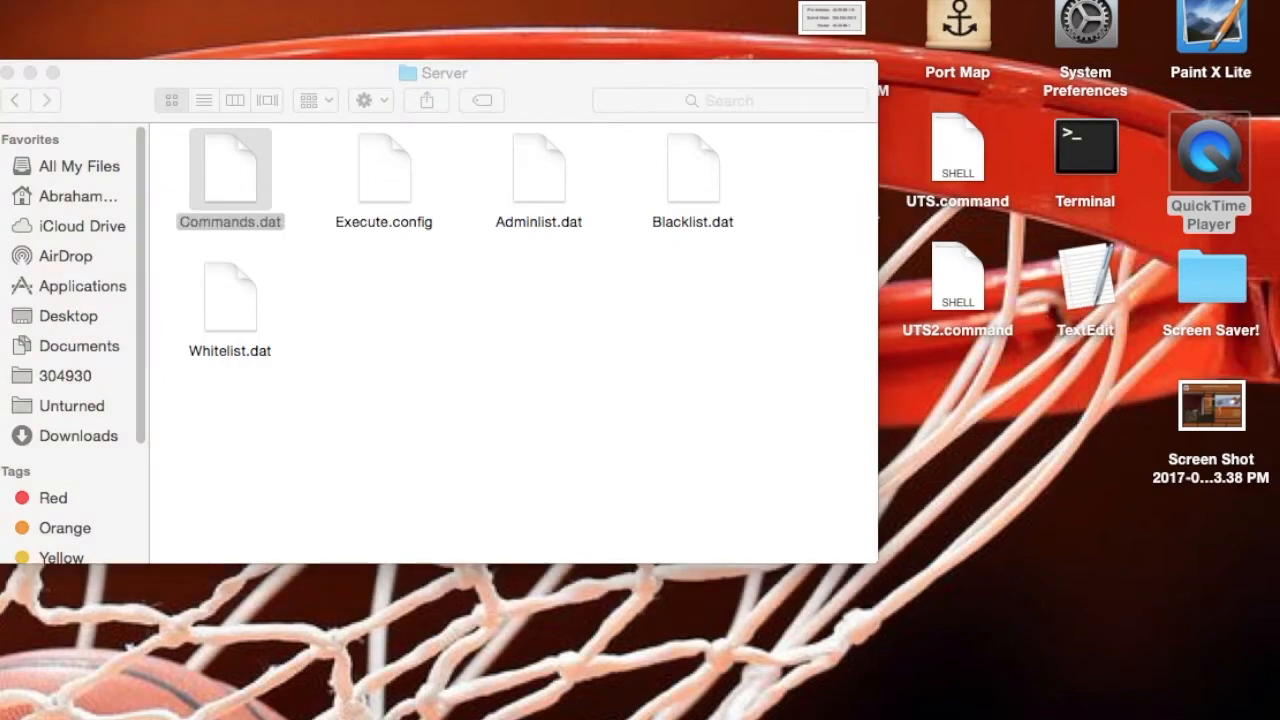
- Append /140/0 after /255 so the welcome line ends 255/140/0
double_click(230, 170)
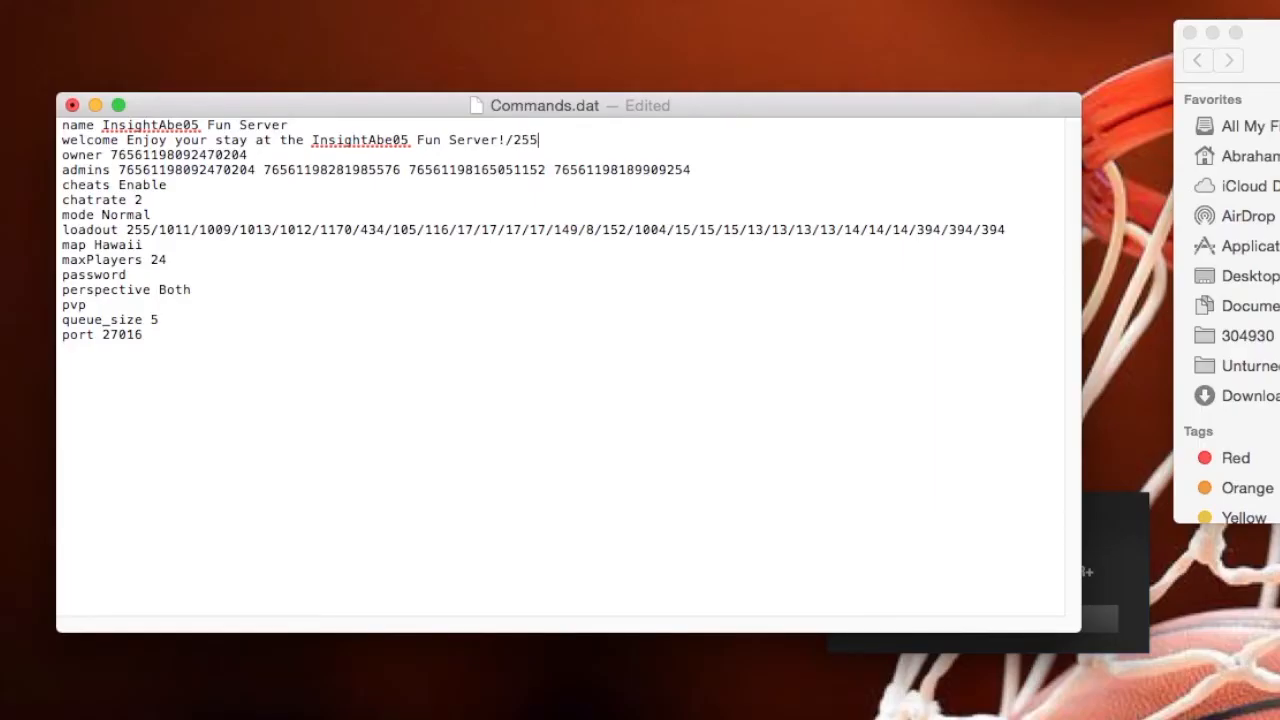
type("/14")
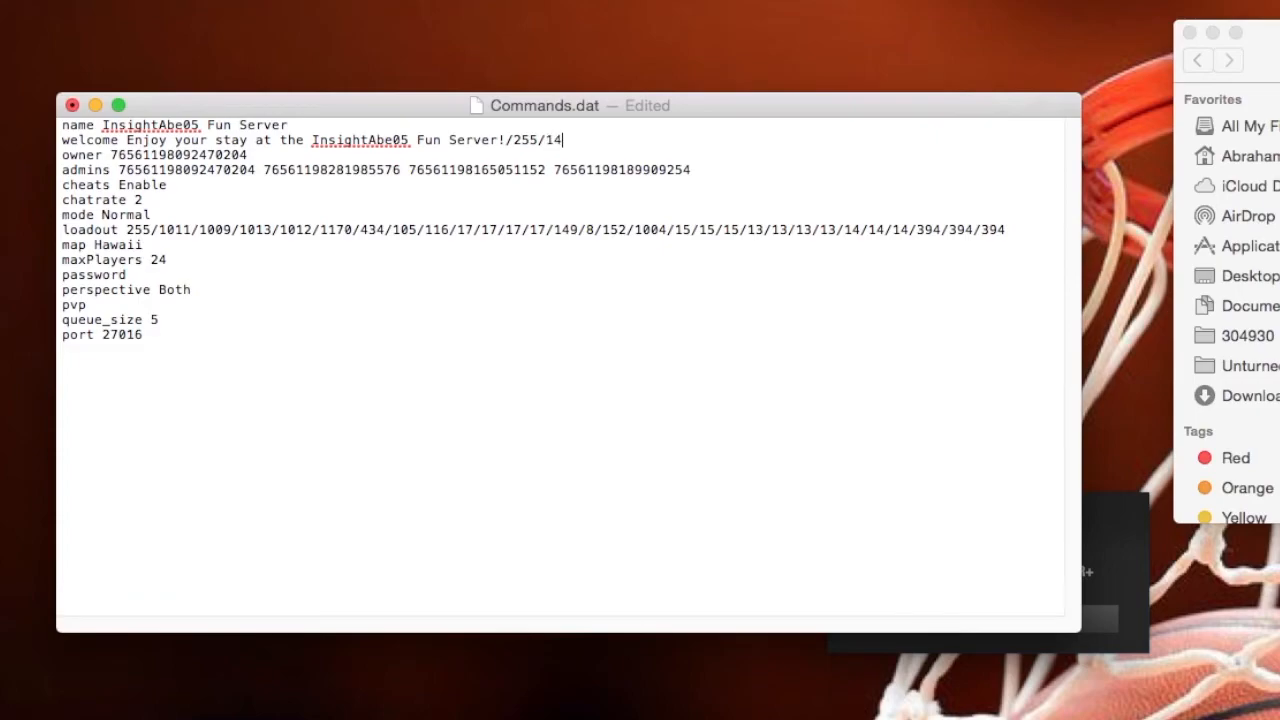
type("0/0")
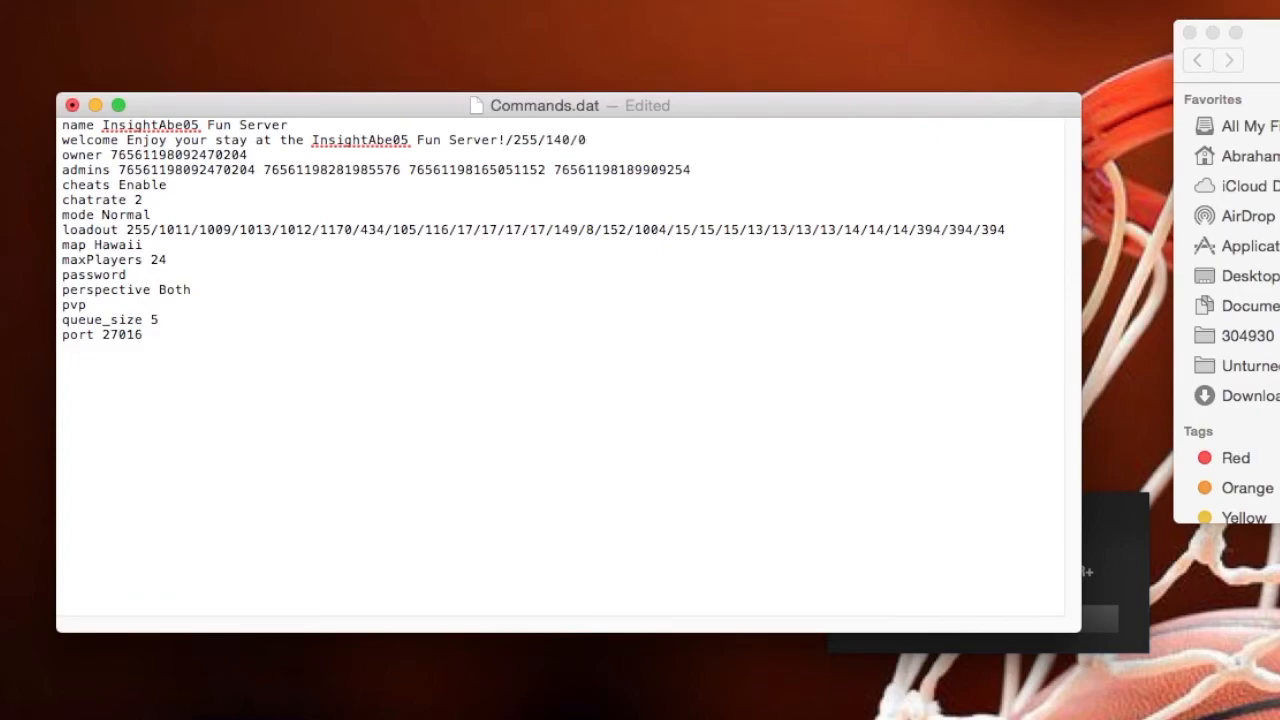